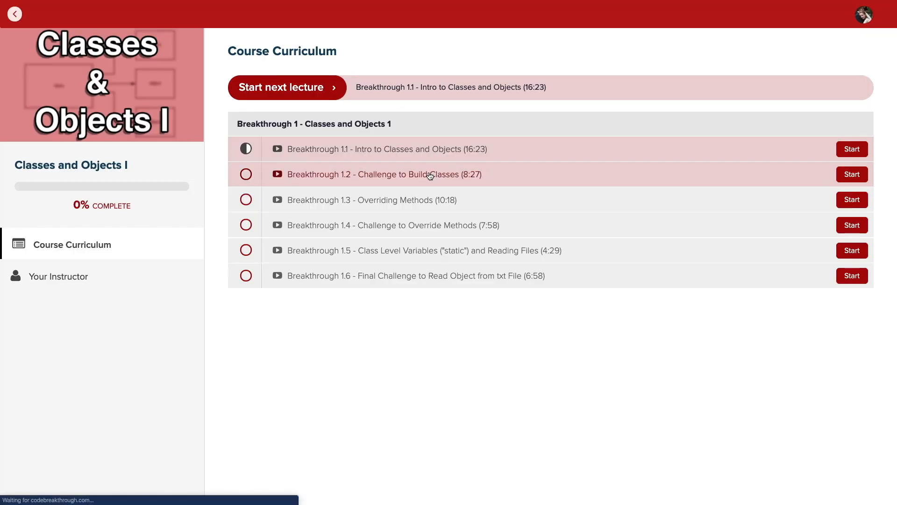
# - Open the Breakthrough 1.2 Challenge to Build Classes lecture and watch its video full screen
pyautogui.click(851, 174)
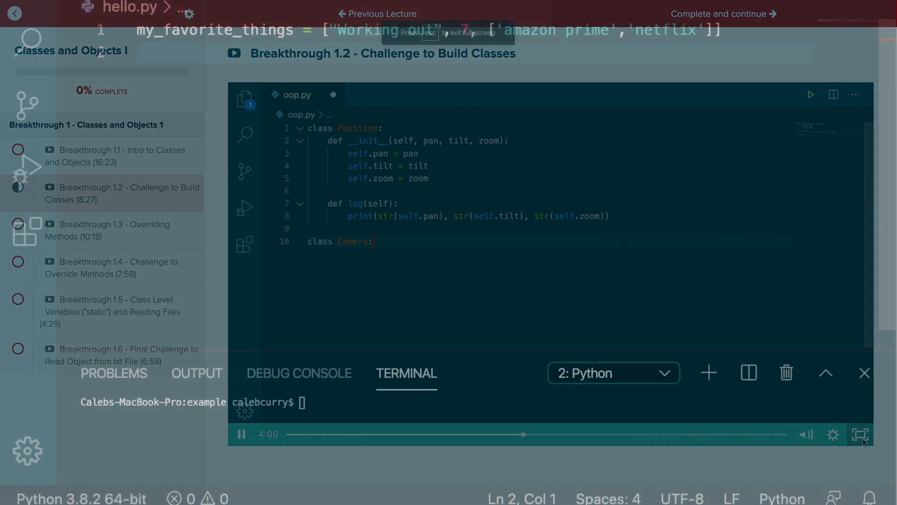
pyautogui.click(859, 434)
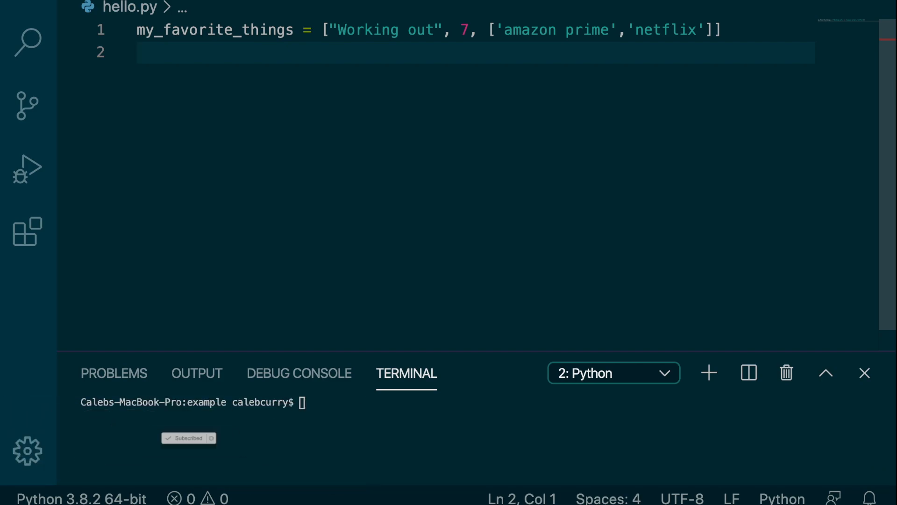
# - Assign my_favorite_things.copy() to a variable named copy, using IntelliSense for the method
pyautogui.write('my_favorite_things.')
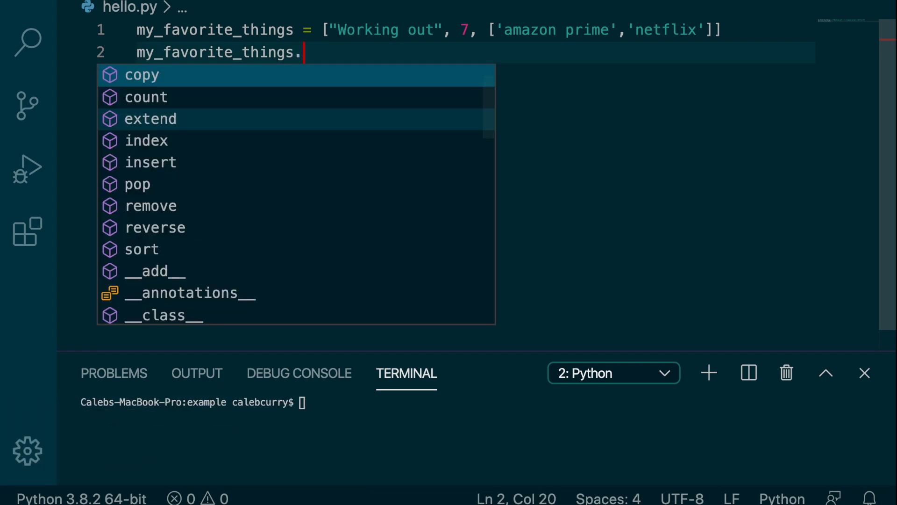
pyautogui.click(141, 75)
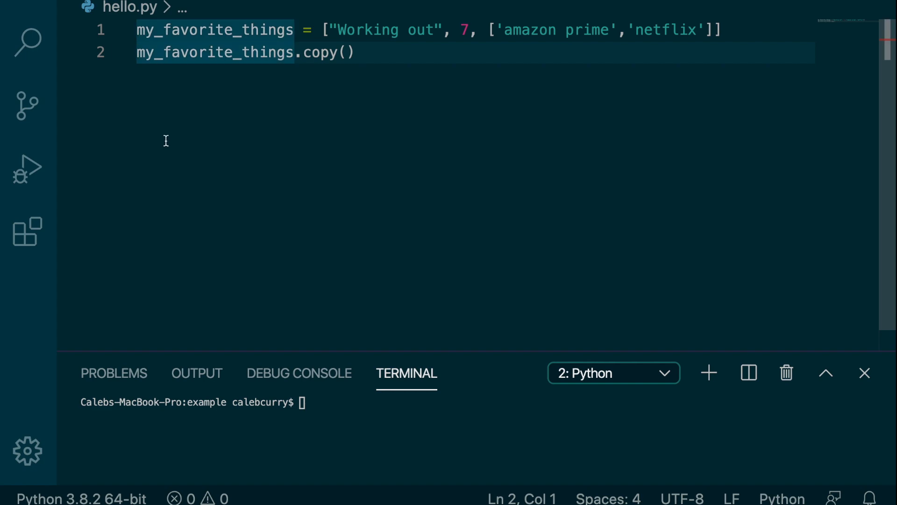
pyautogui.write('copy')
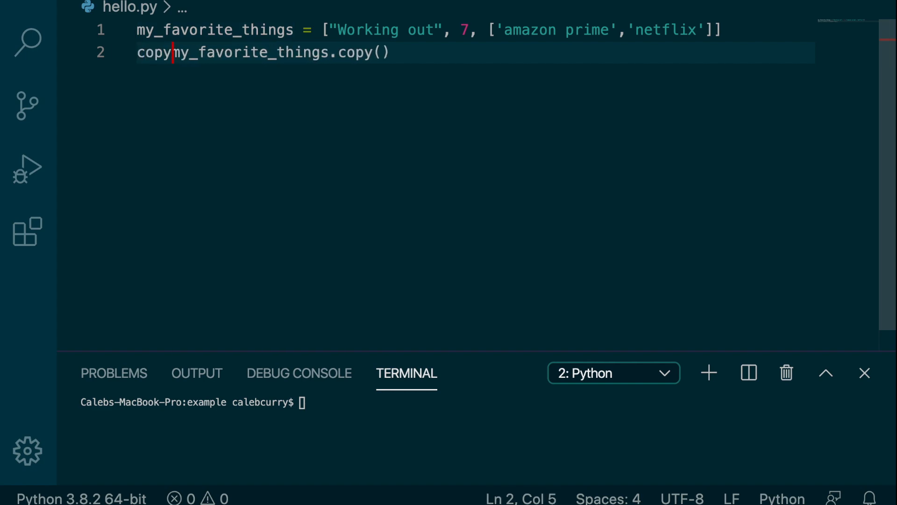
pyautogui.write('=')
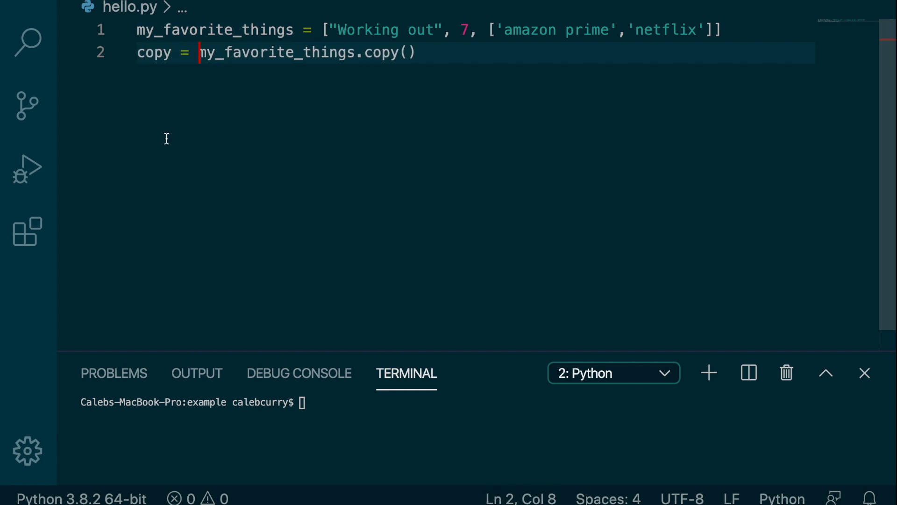
pyautogui.moveTo(137, 52)
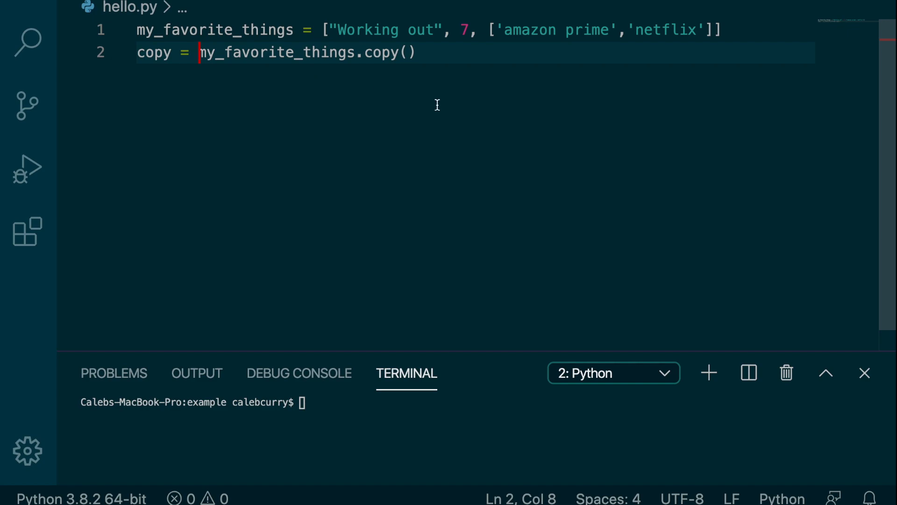
# - Add a line printing my_favorite_things and copy
pyautogui.press('Return')
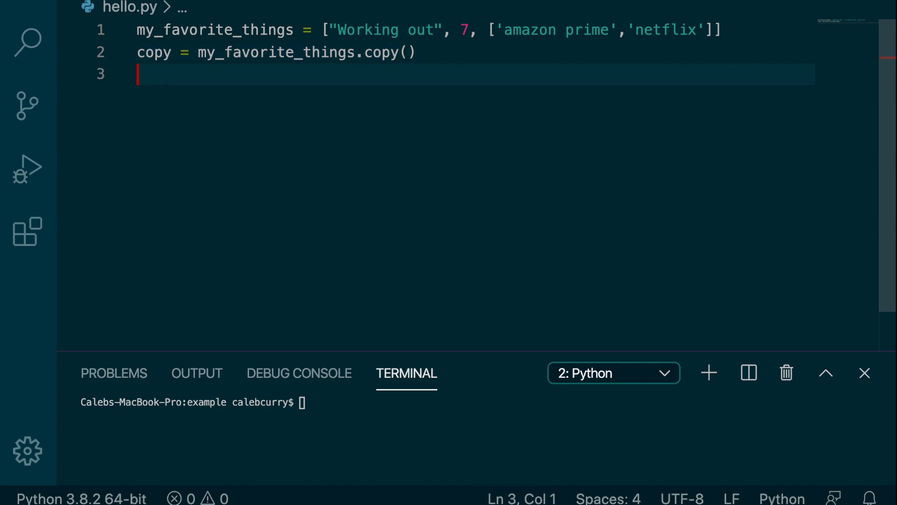
pyautogui.write('print(m')
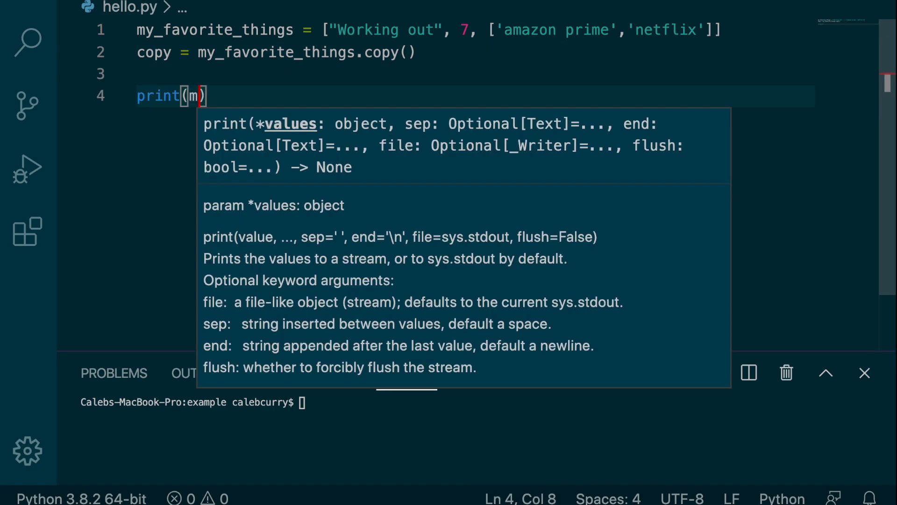
pyautogui.write('y_favorite_things, copy')
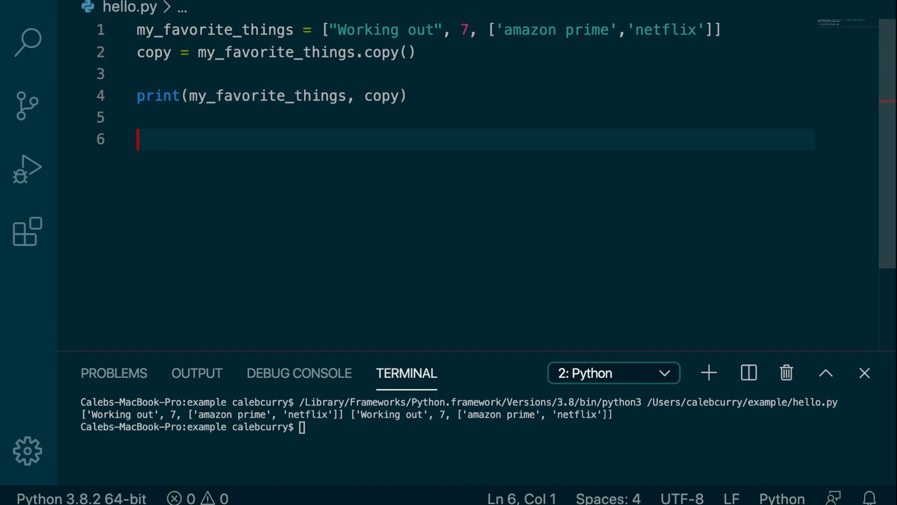
# - Add the line copy[0] = "walking" to change the copy's first item
pyautogui.write('copy[]')
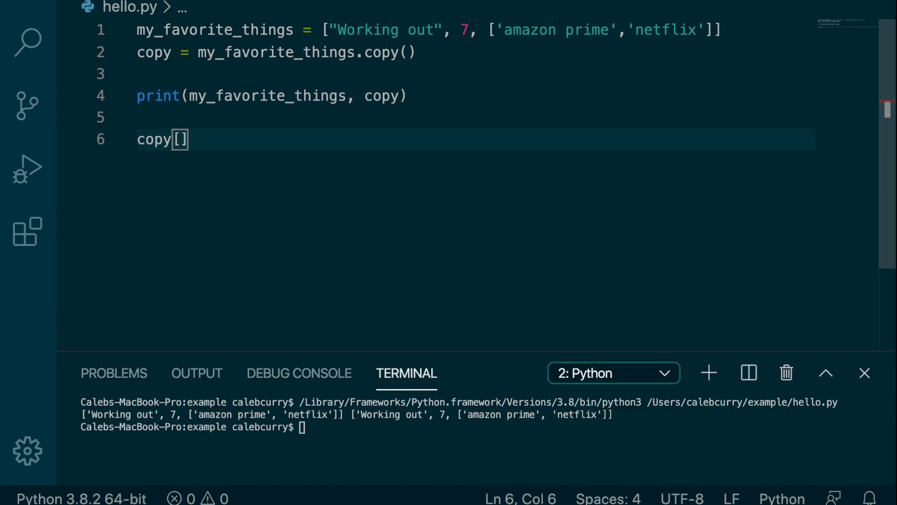
pyautogui.write('0] =')
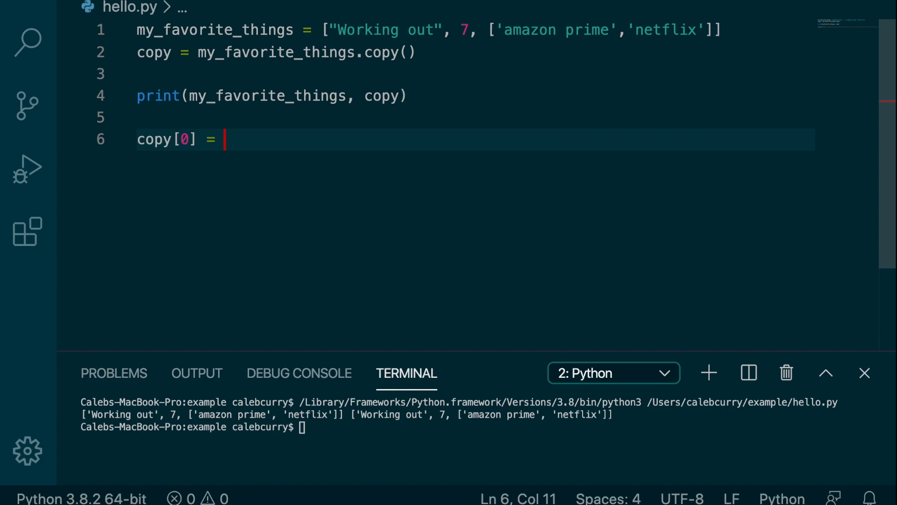
pyautogui.write('"')
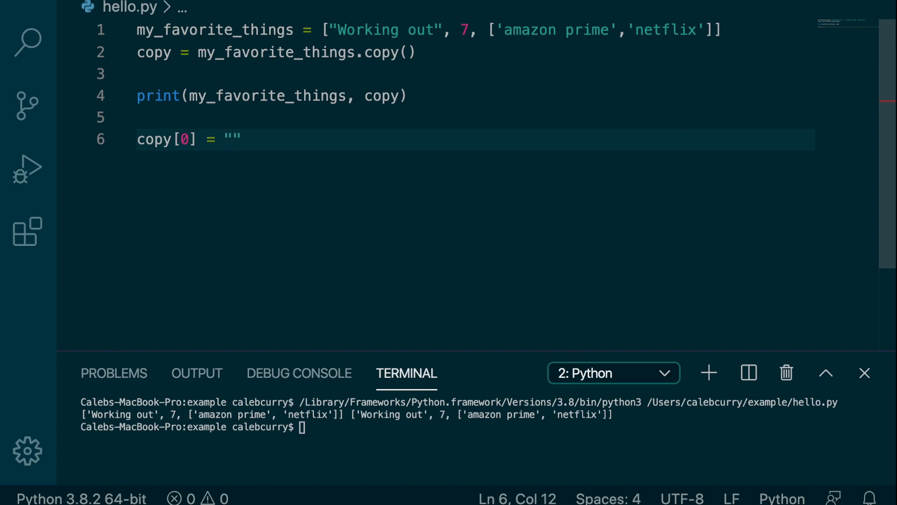
pyautogui.write('walking')
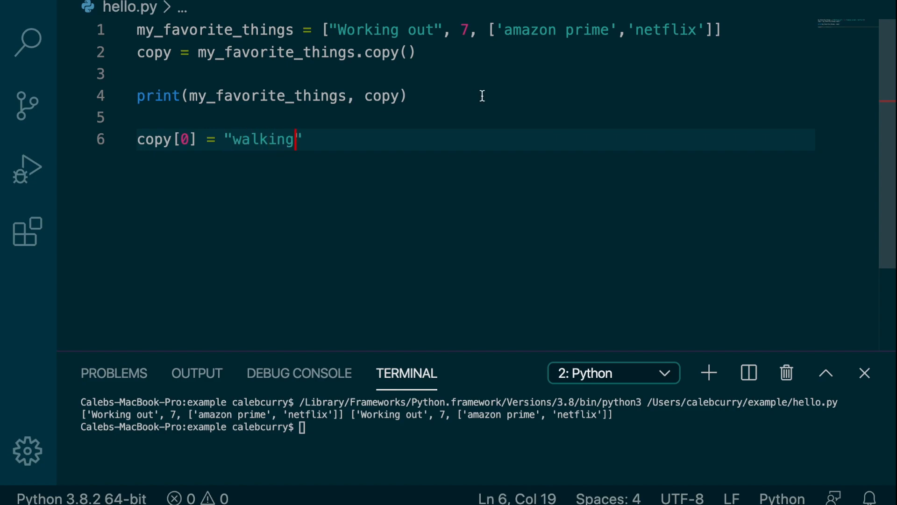
pyautogui.click(409, 95)
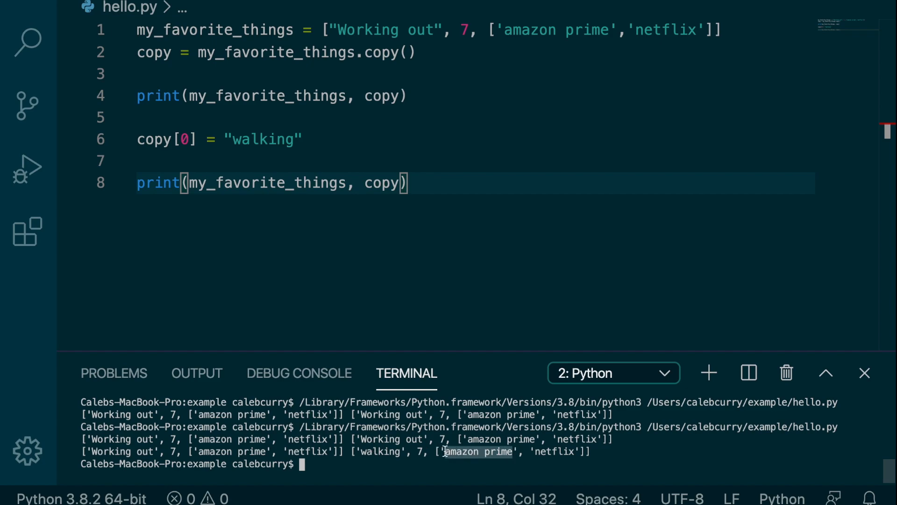
# - Change line 6 to copy[2][0] = "Hulu", then remove that Hulu assignment
pyautogui.click(189, 139)
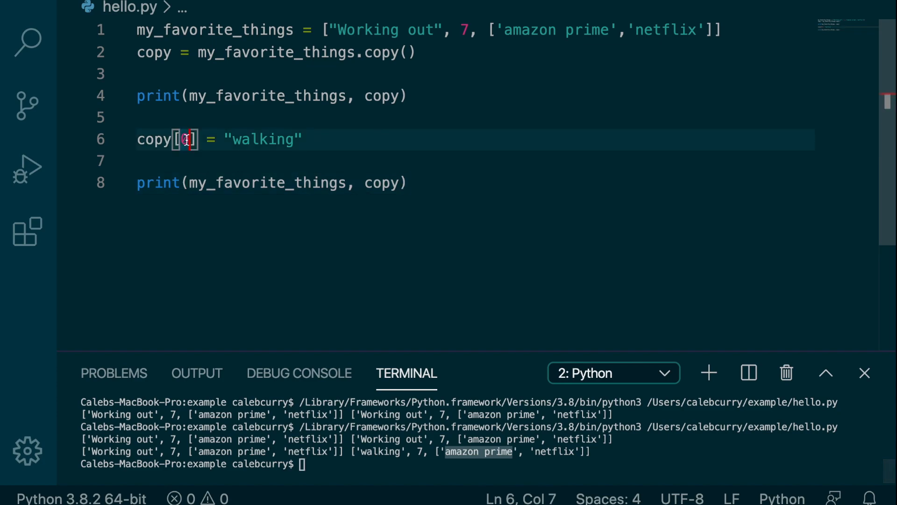
pyautogui.write('2][')
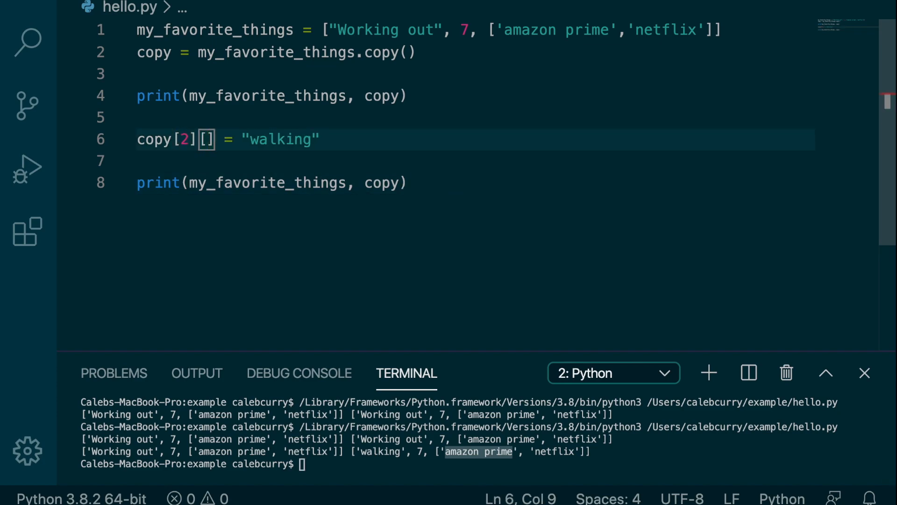
pyautogui.write('0')
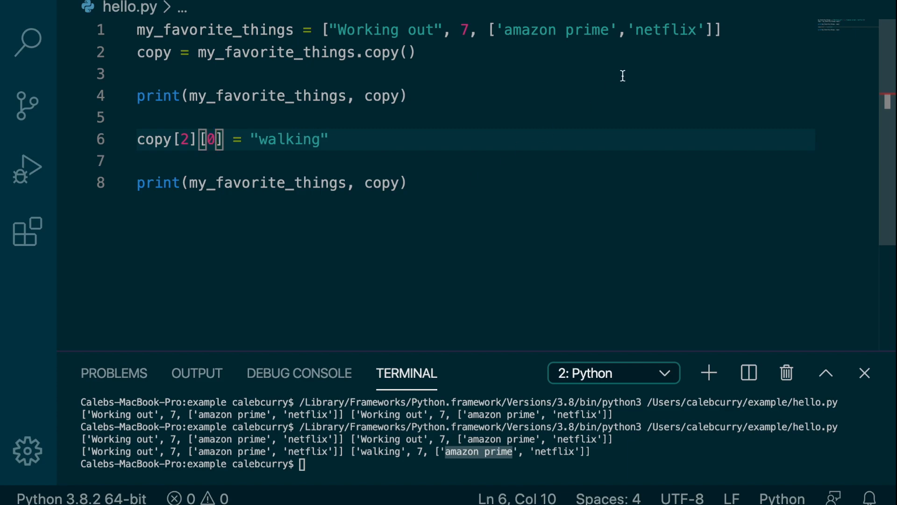
pyautogui.moveTo(332, 142)
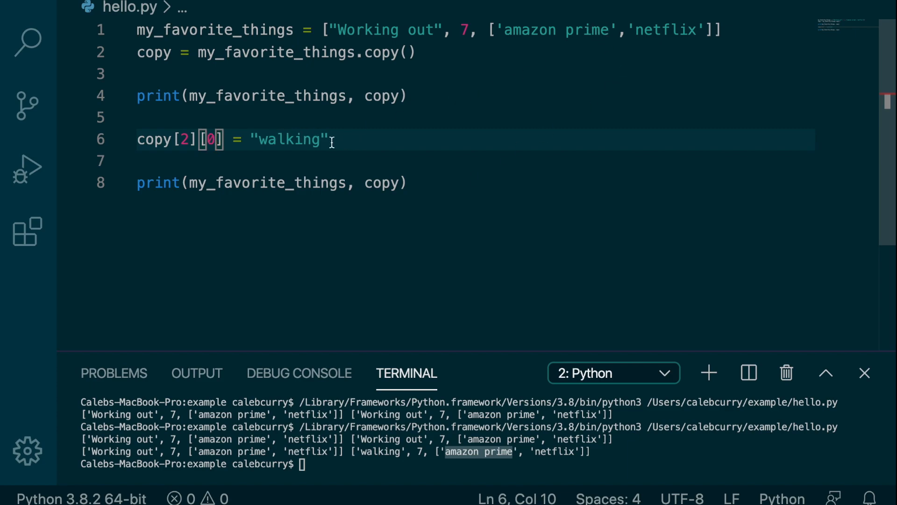
pyautogui.doubleClick(288, 139)
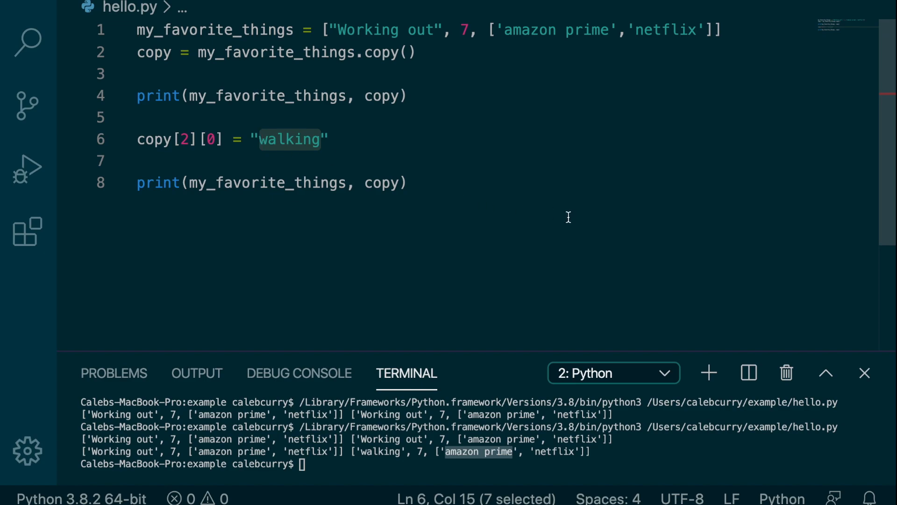
pyautogui.write('Hulu')
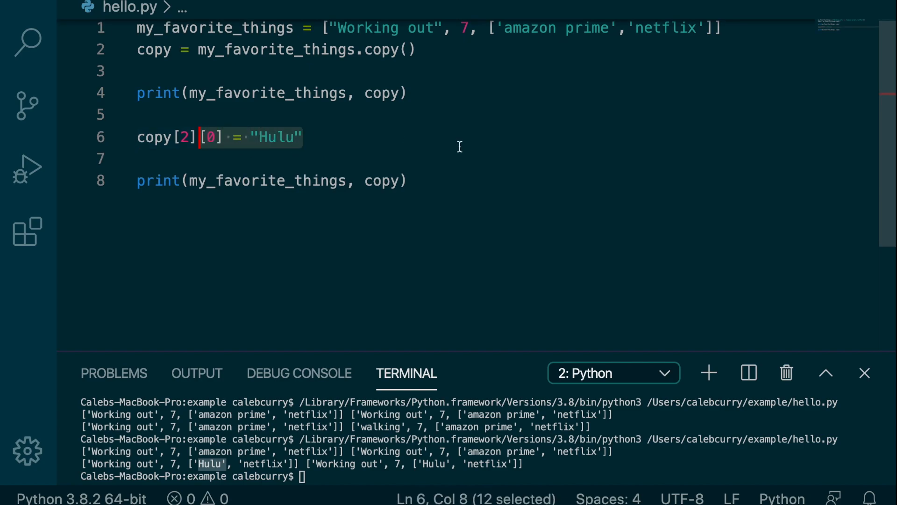
pyautogui.press('Enter')
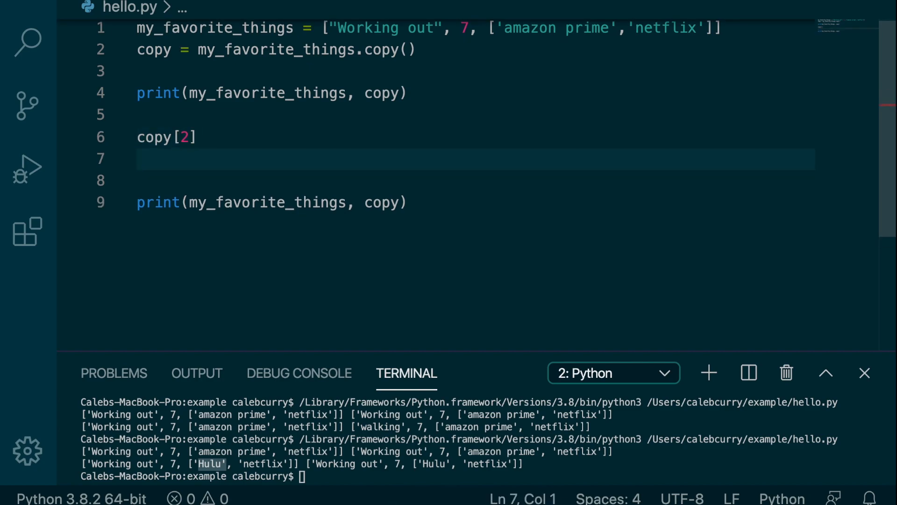
# - Add my_favorite_things[2] on line 7 and wrap both nested items in print(id(...))
pyautogui.write('my_favorite_things[2')
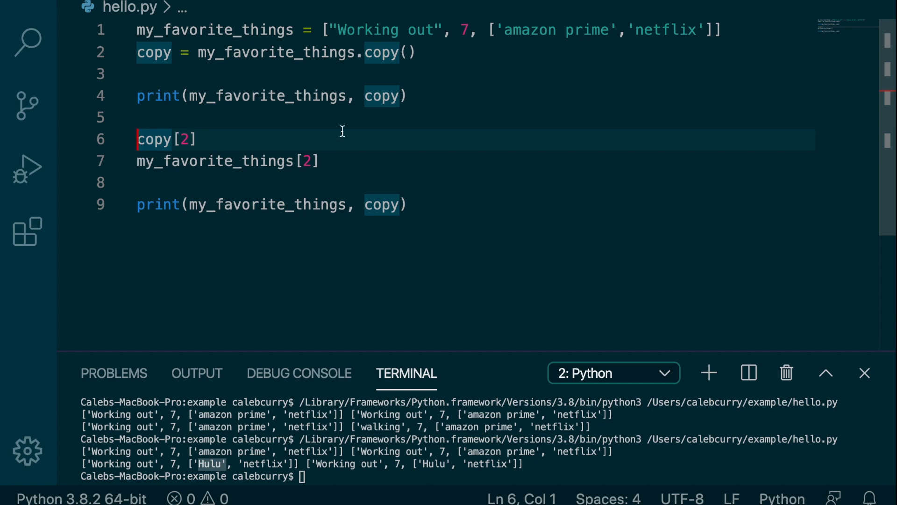
pyautogui.write('id(')
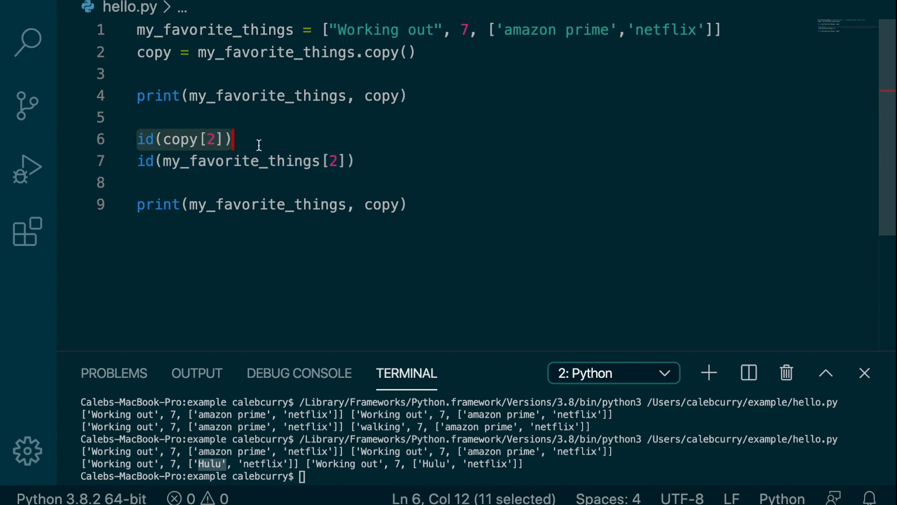
pyautogui.write('(')
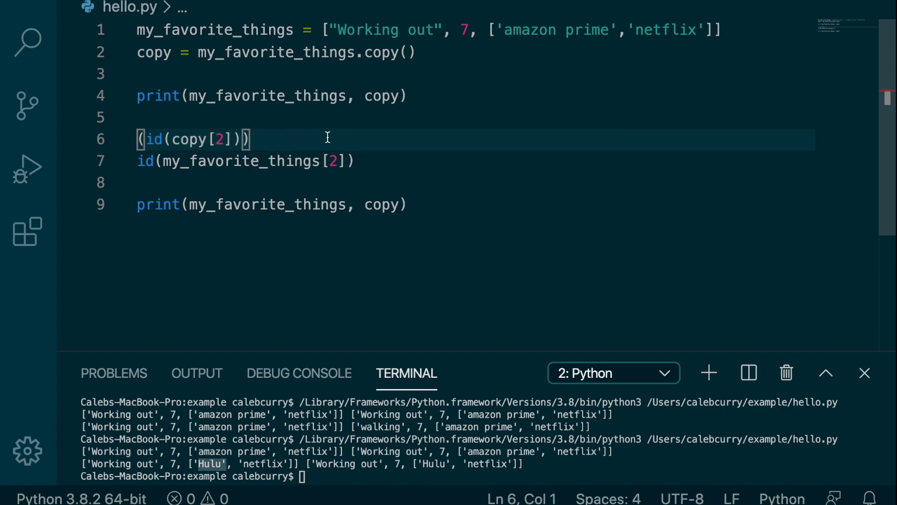
pyautogui.write('print')
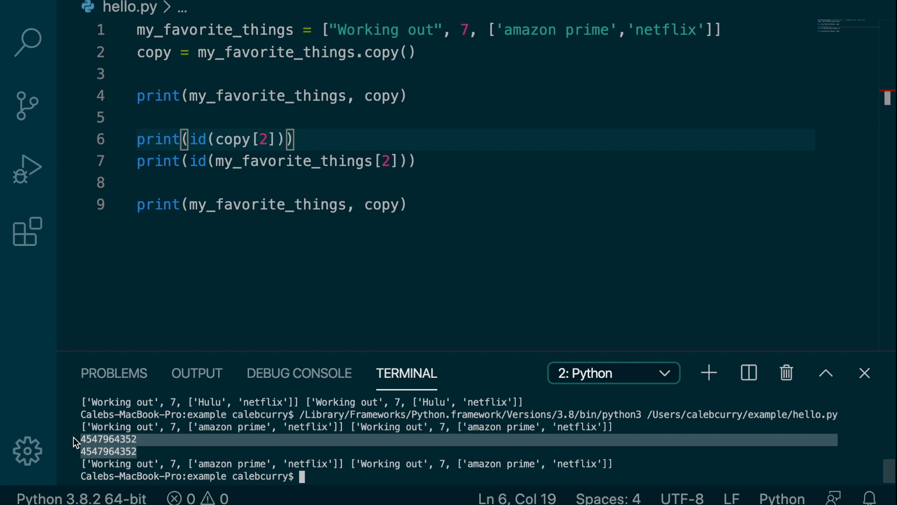
pyautogui.moveTo(197, 448)
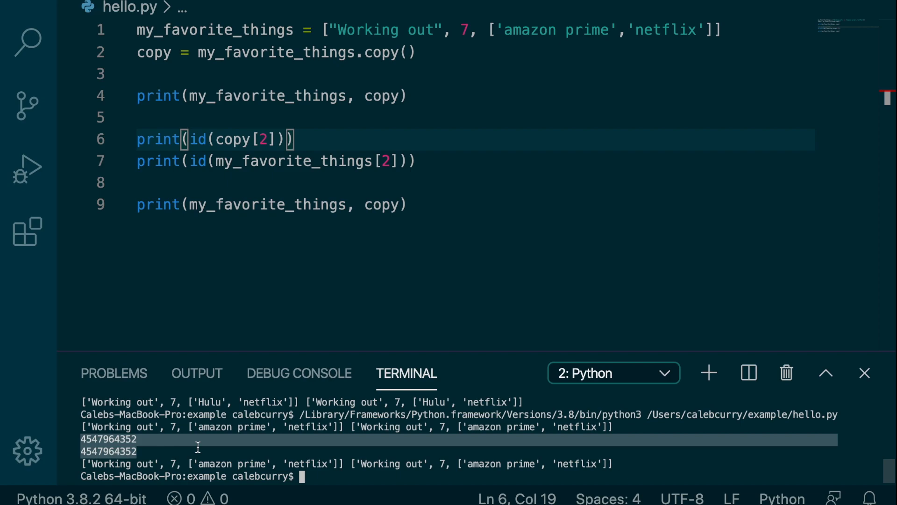
pyautogui.moveTo(120, 53)
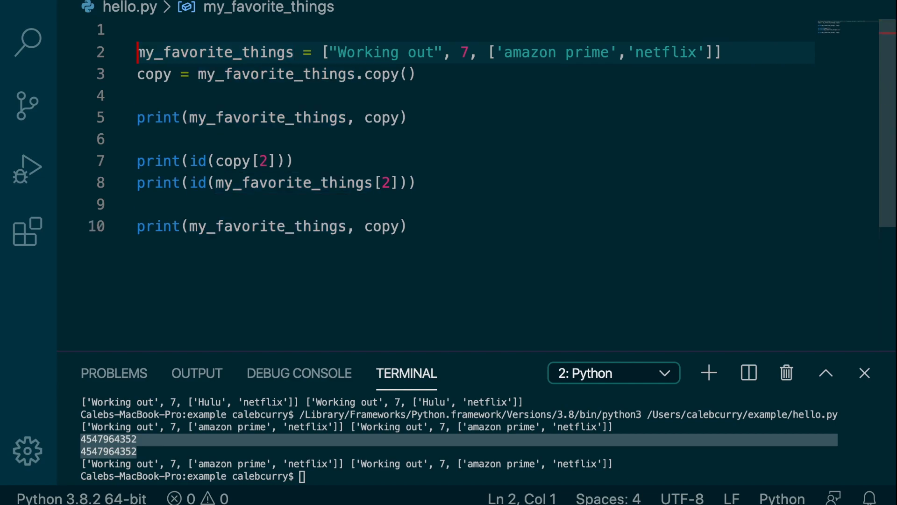
# - Add import copy at the top and make line 4 copy.deepcopy(my_favorite_things)
pyautogui.press('Enter')
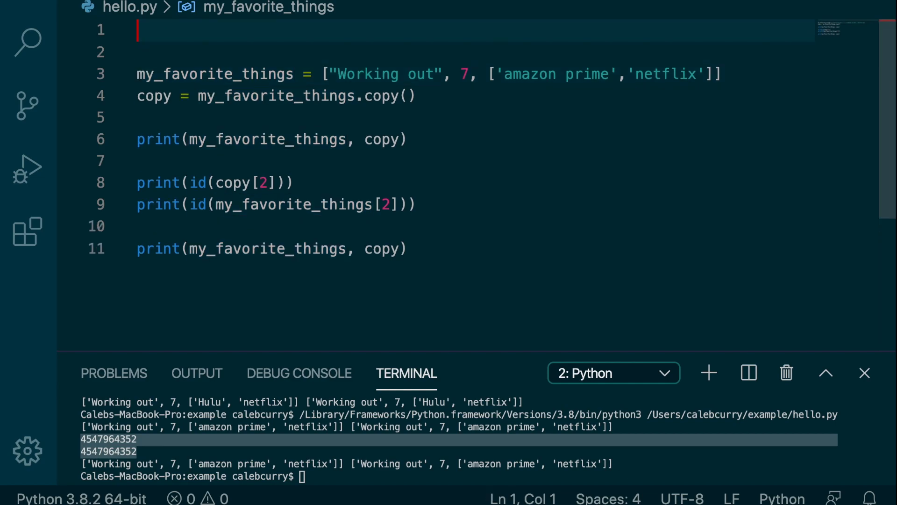
pyautogui.write('import copy')
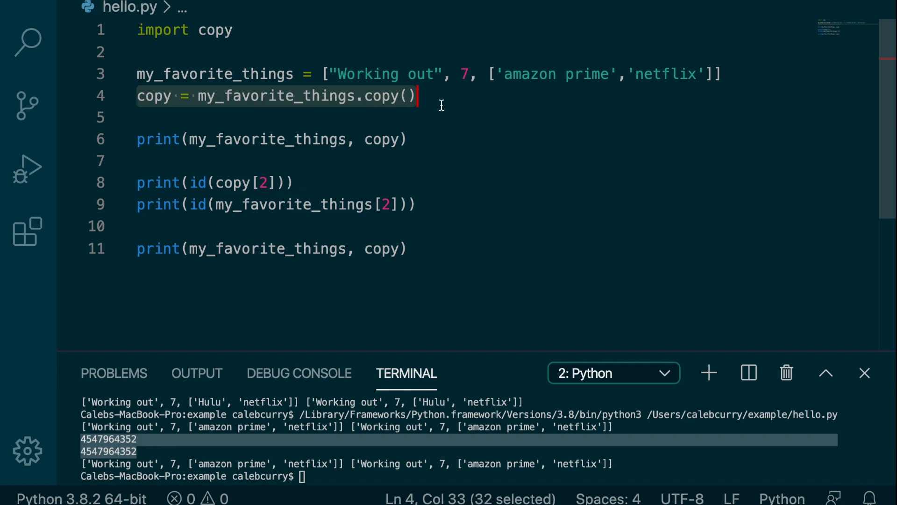
pyautogui.write('c')
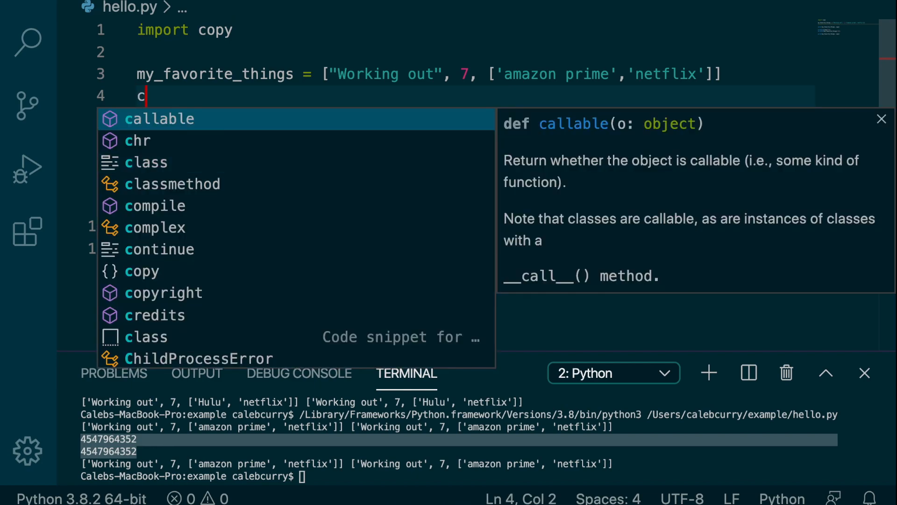
pyautogui.write('opy.deepcopy(')
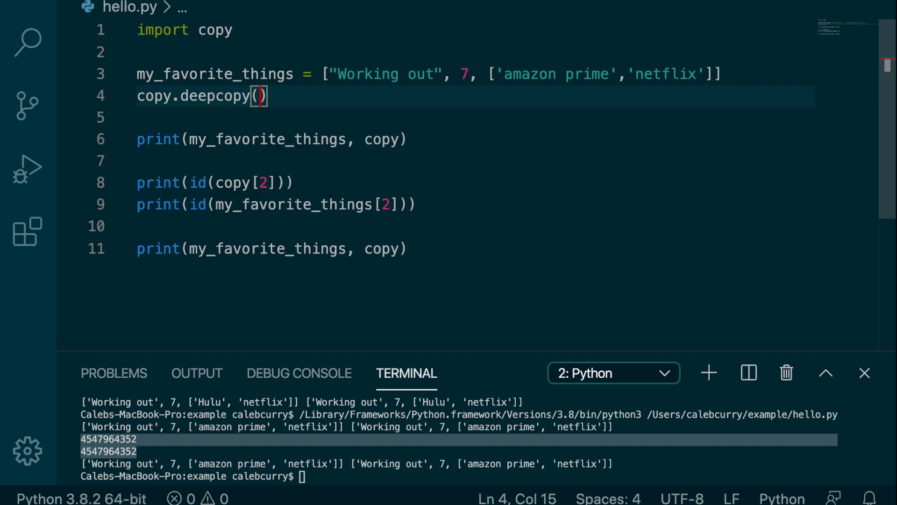
pyautogui.click(257, 95)
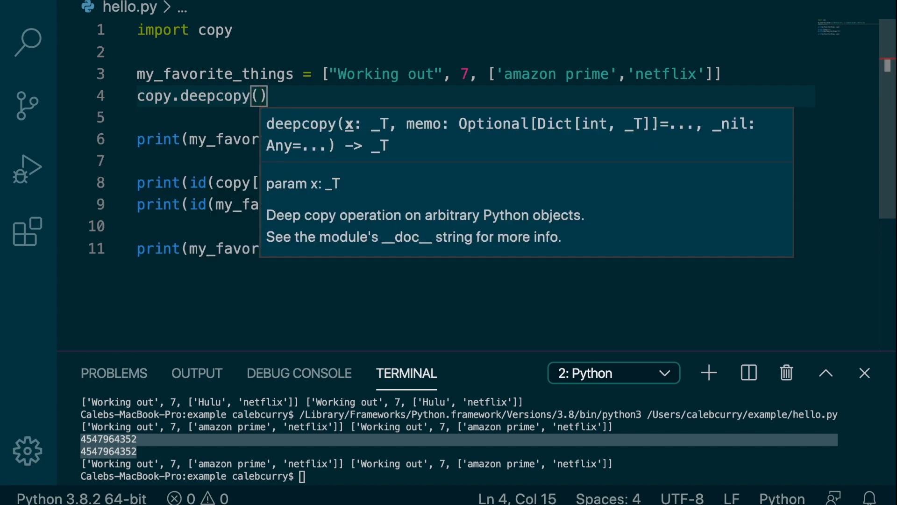
pyautogui.write('my_favorite_things')
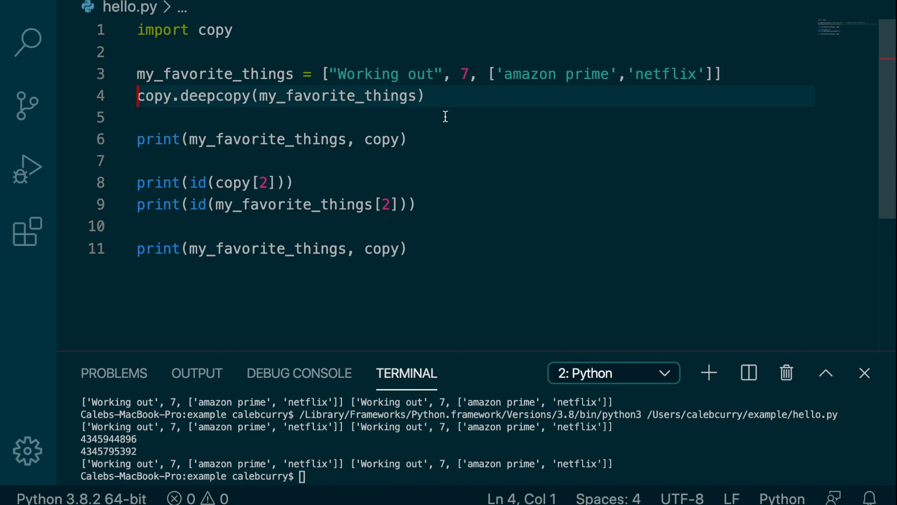
pyautogui.moveTo(554, 113)
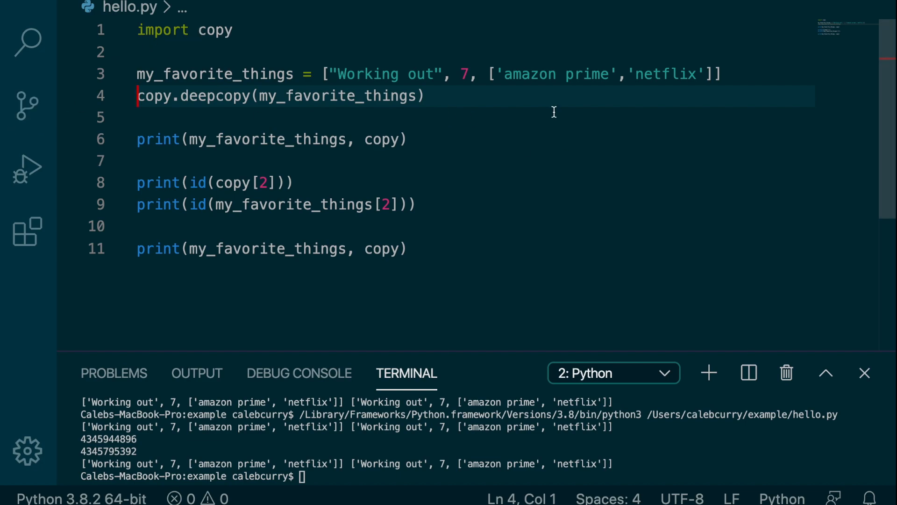
# - Store the deep copy as c and rename the copy references in the print and id calls
pyautogui.write('c =')
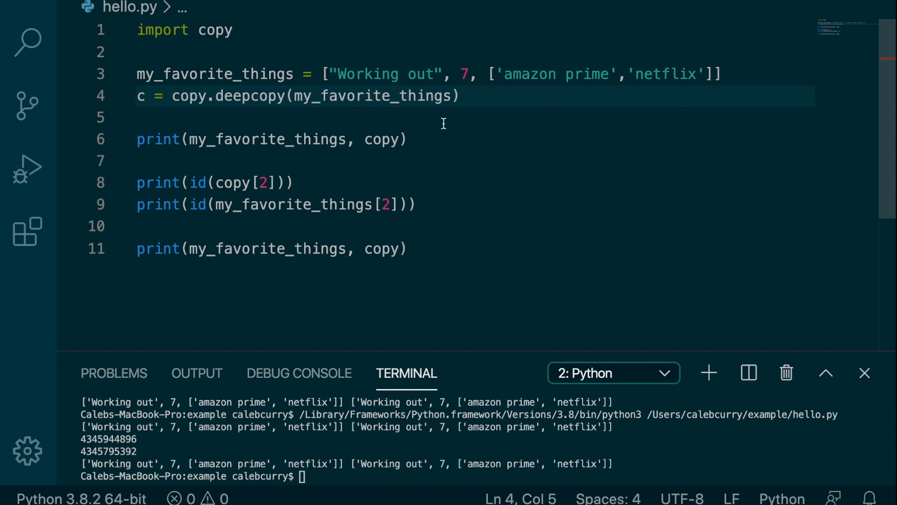
pyautogui.doubleClick(382, 140)
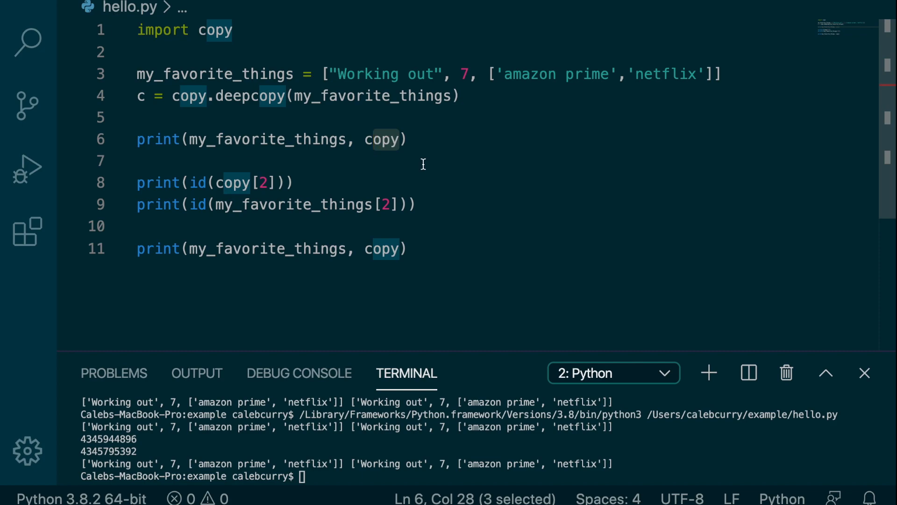
pyautogui.write('c')
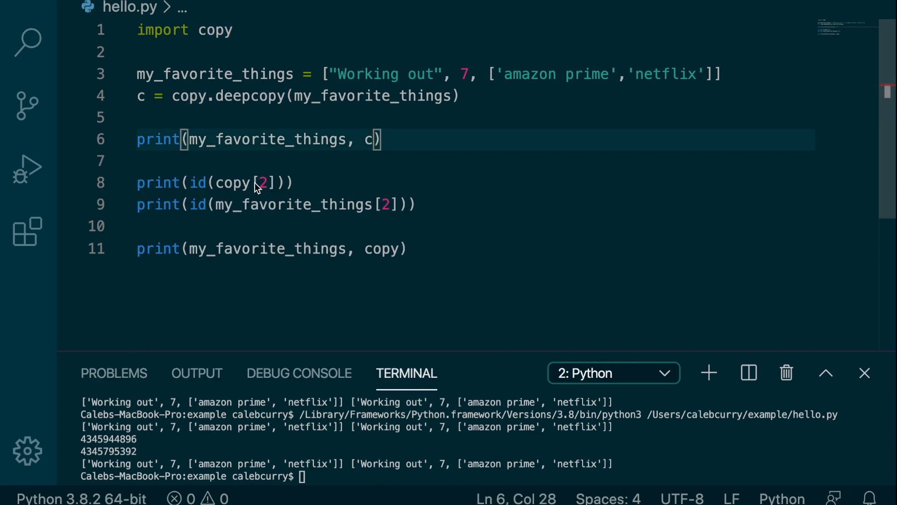
pyautogui.doubleClick(234, 181)
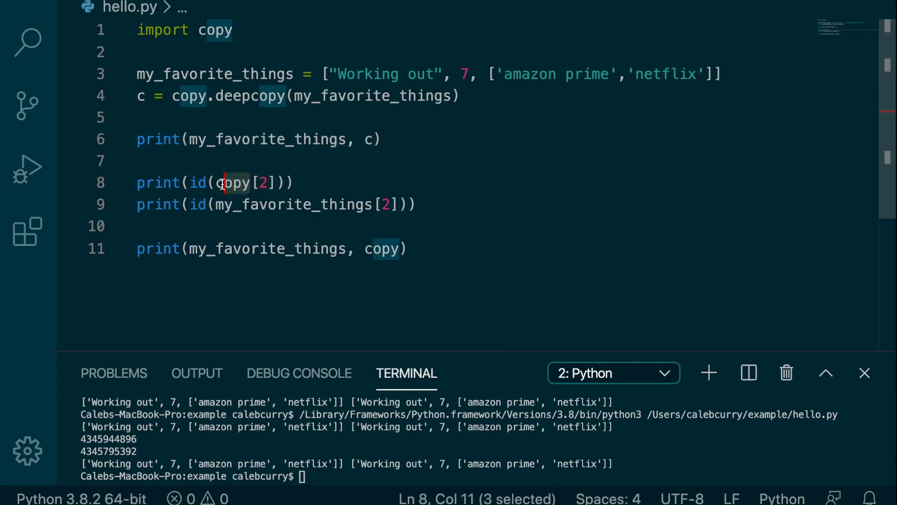
pyautogui.write('c')
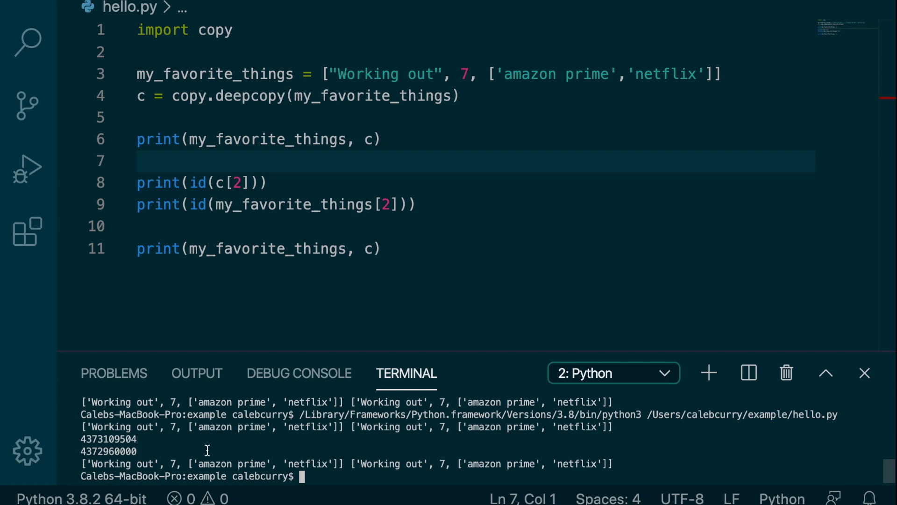
pyautogui.moveTo(569, 155)
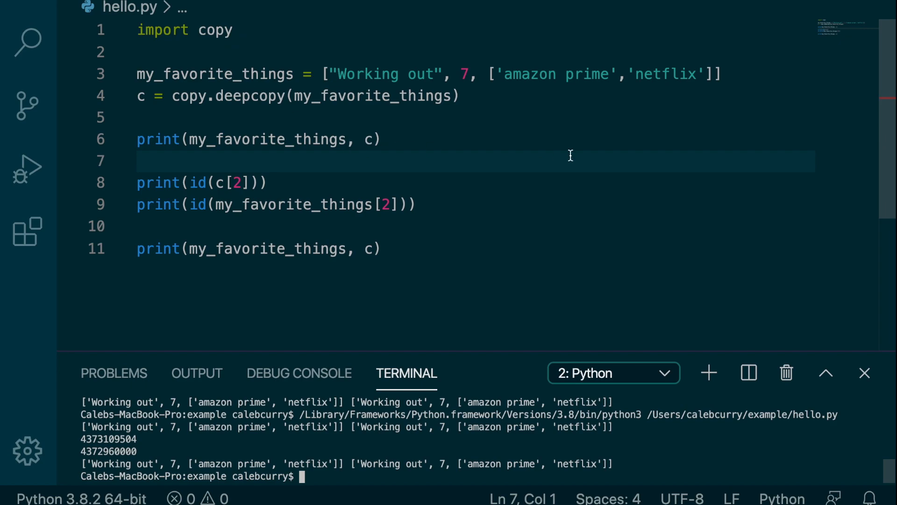